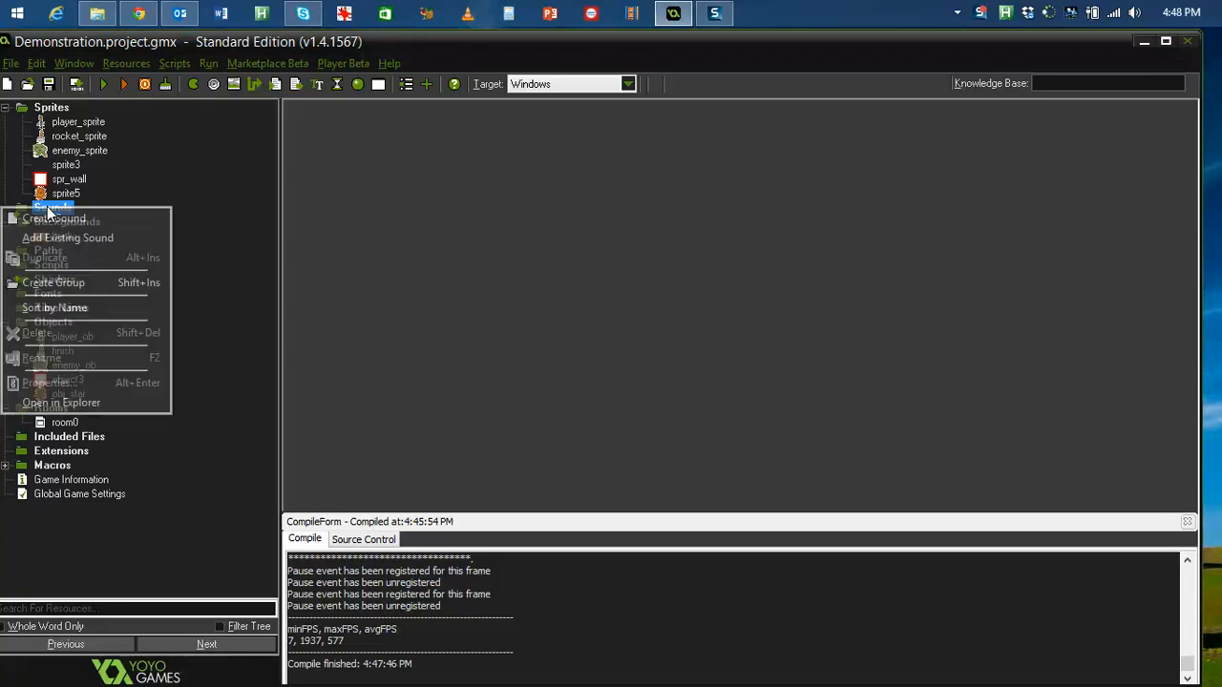
# Step: Create a new sound resource and browse for a sound file to load into snd_bump
pyautogui.click(53, 218)
pyautogui.write('snd_bump')
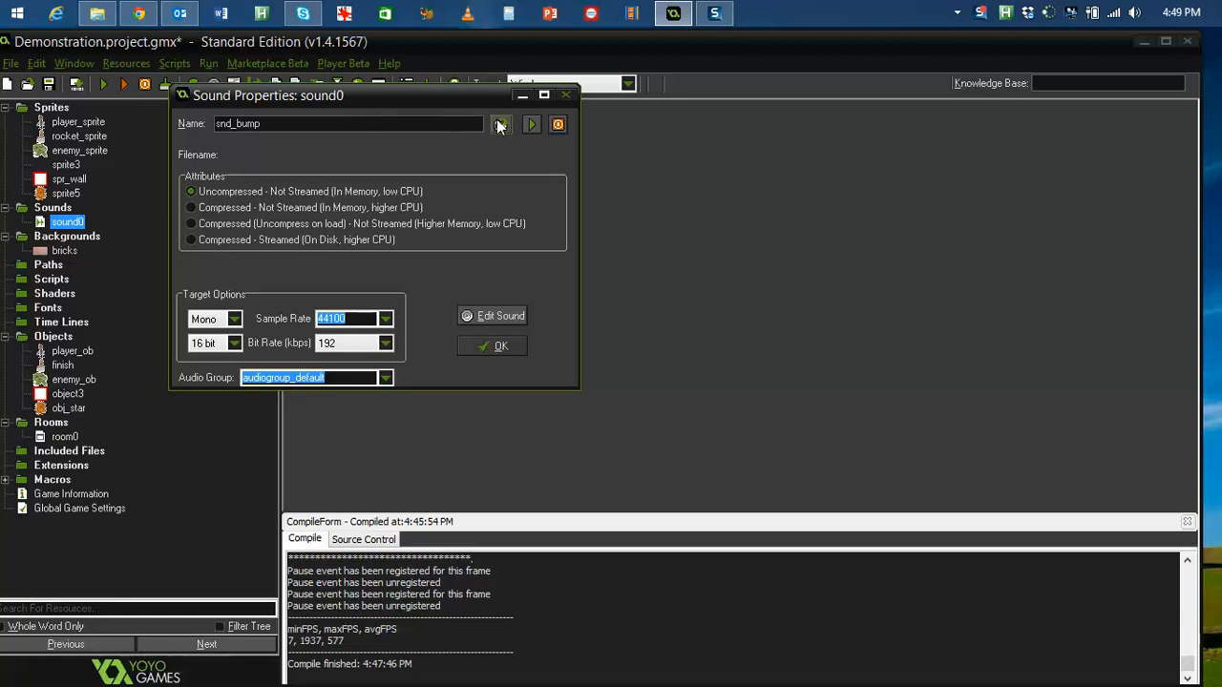
pyautogui.click(500, 124)
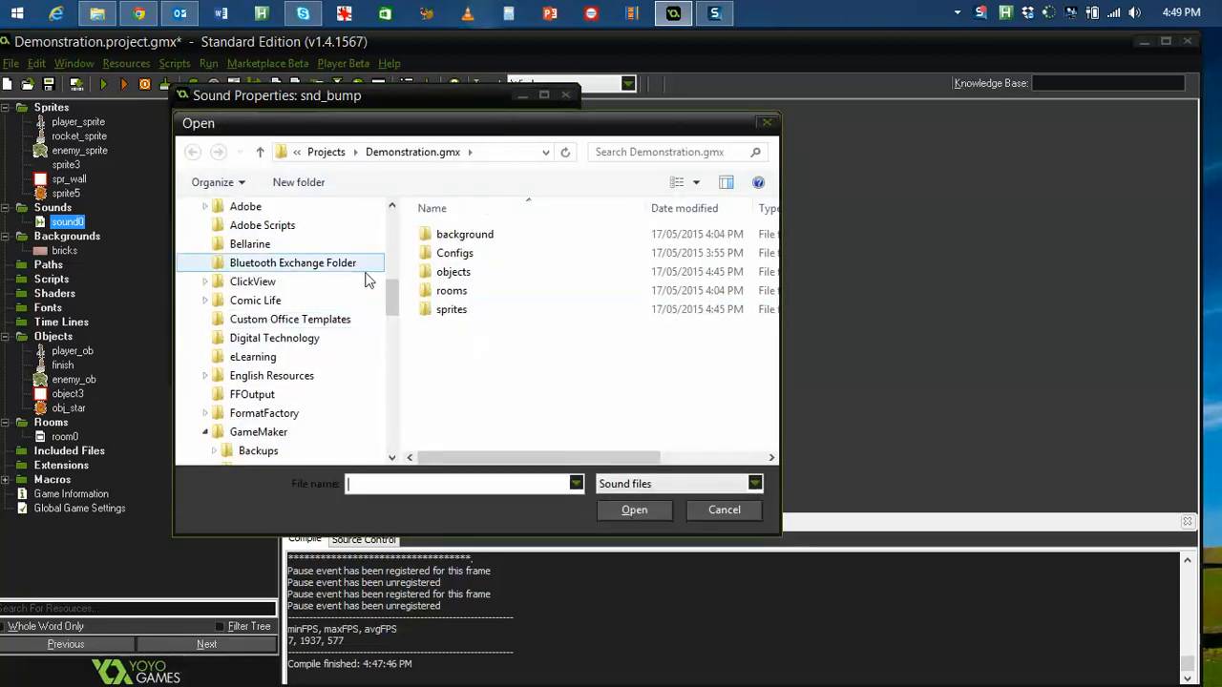